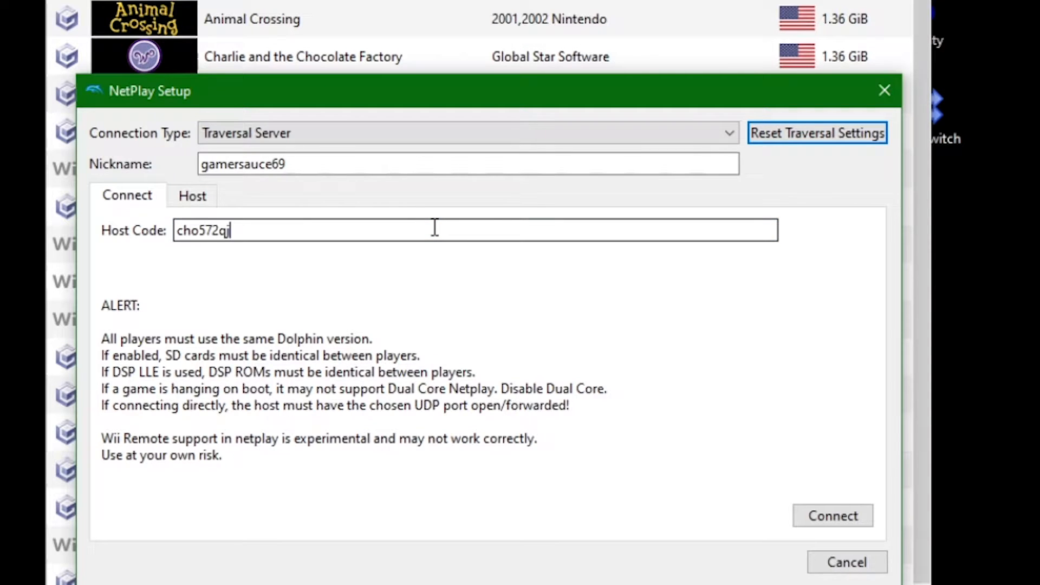
Reach Windows Defender Firewall's Advanced settings through System and Security.
left_click(832, 516)
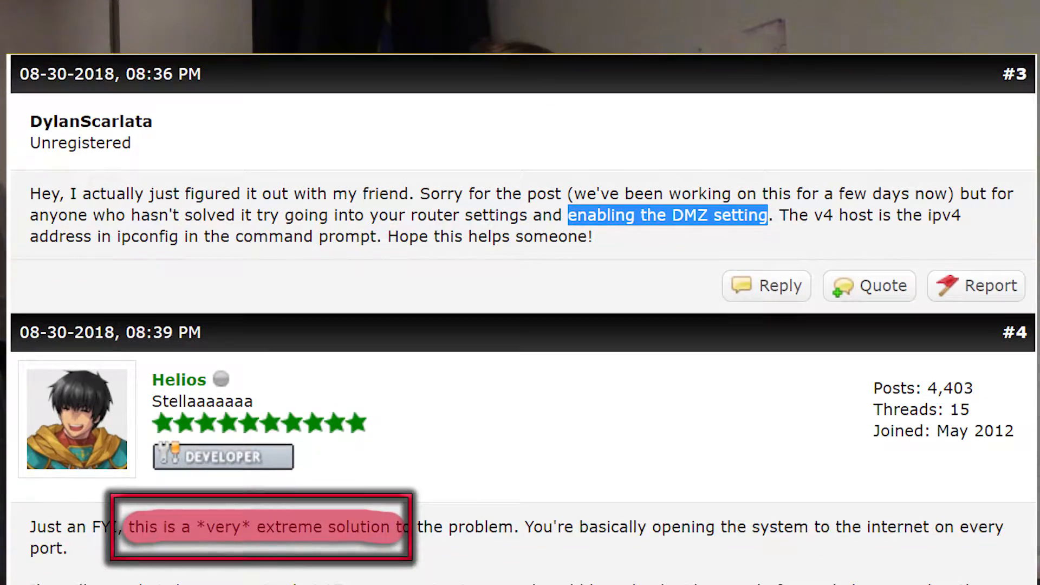
scroll("down", 3)
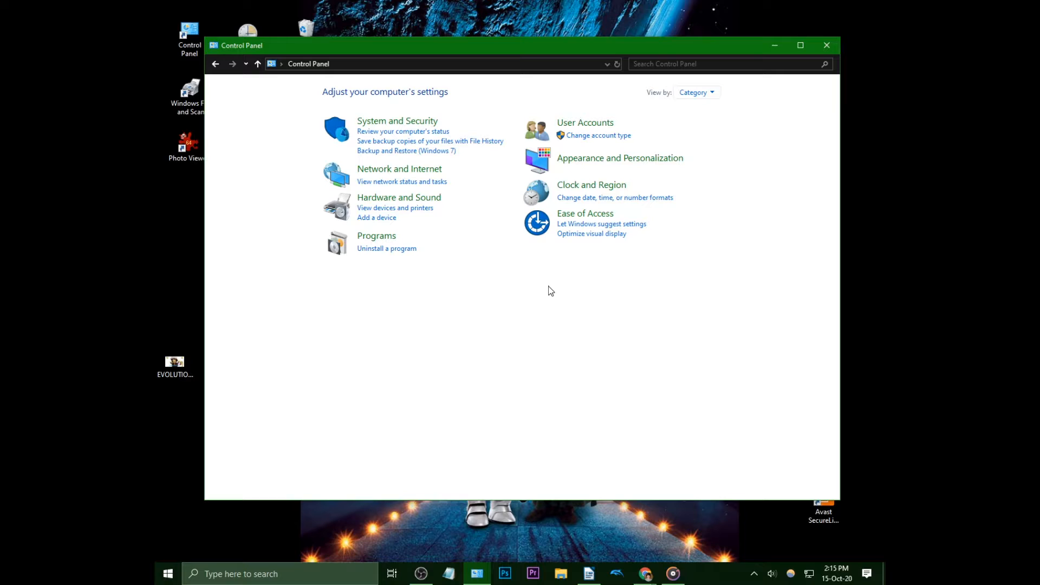
left_click(397, 120)
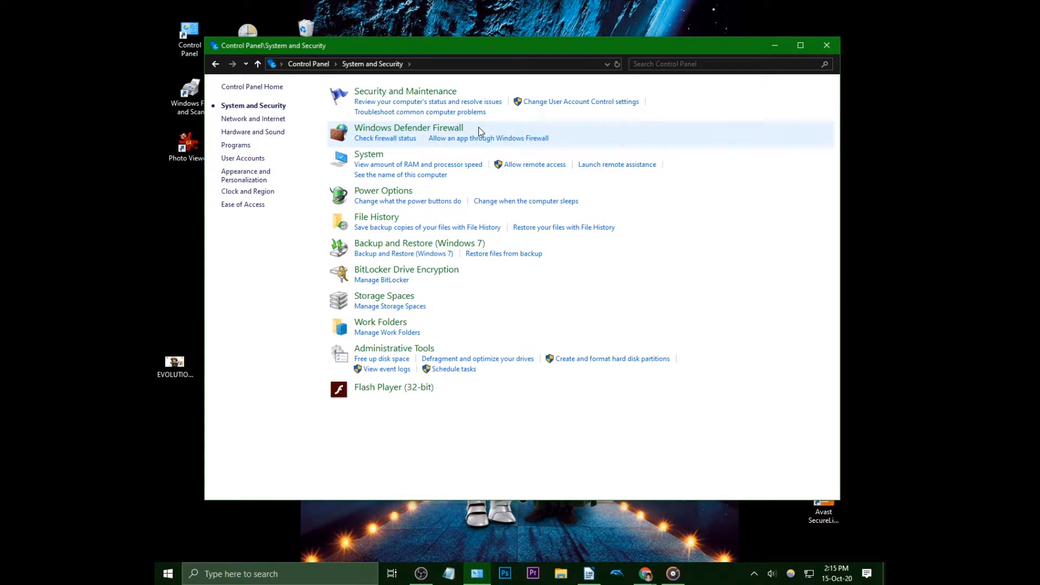
mouse_move(574, 137)
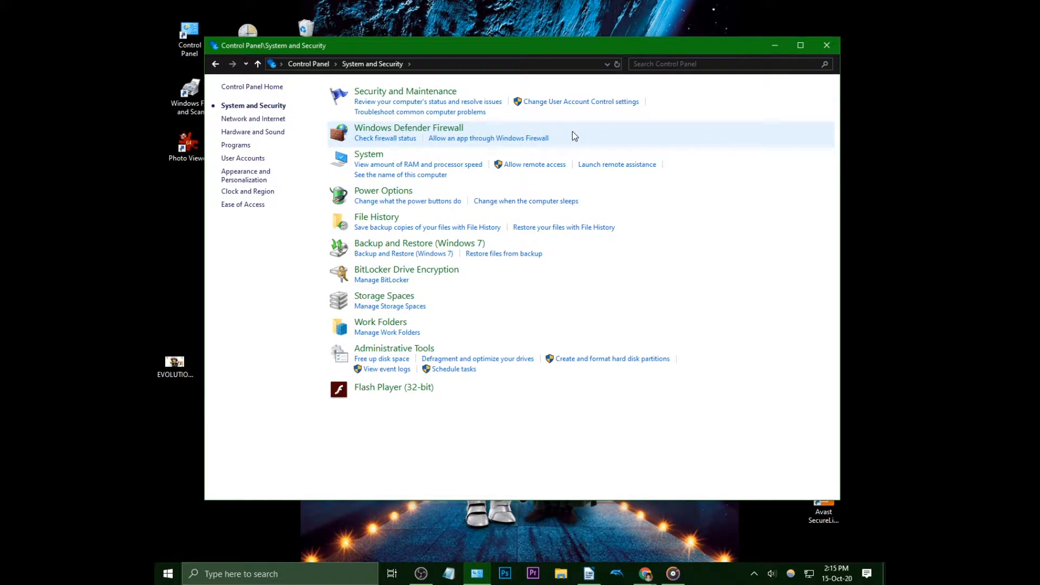
left_click(409, 128)
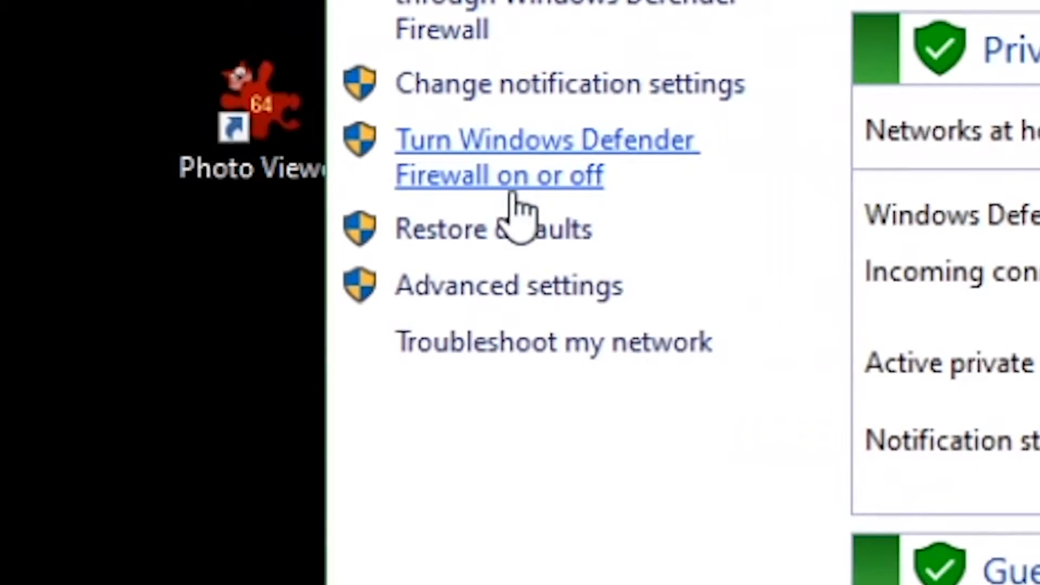
left_click(508, 284)
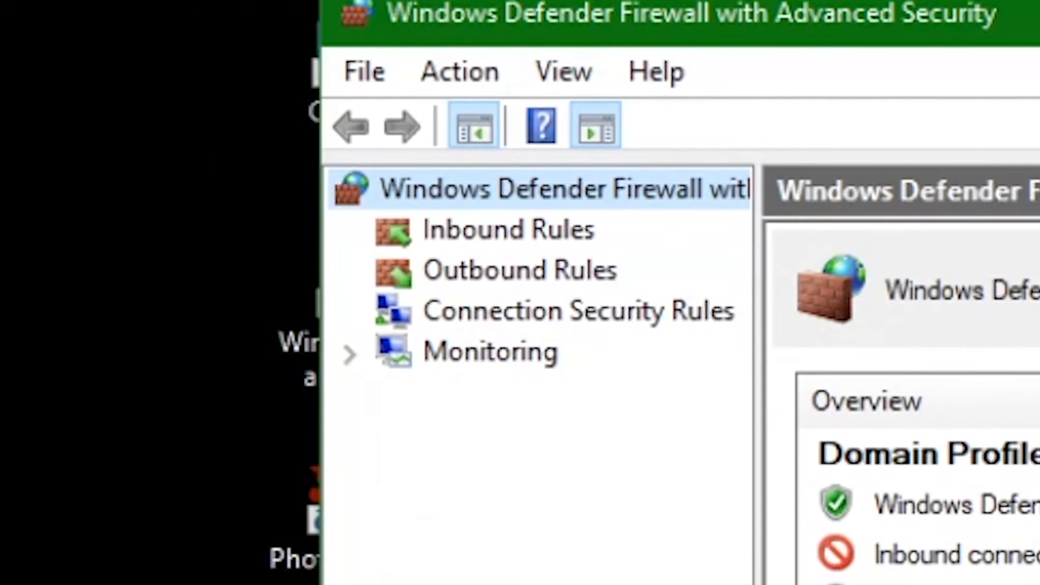
Show Inbound Rules and bring up the dolphin rule's Properties dialog.
left_click(507, 229)
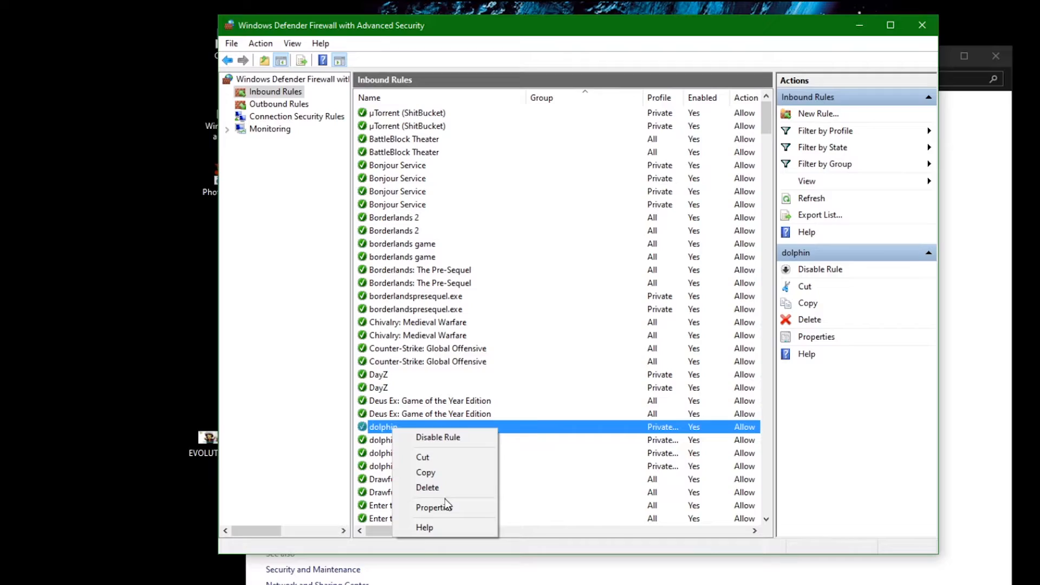
left_click(435, 507)
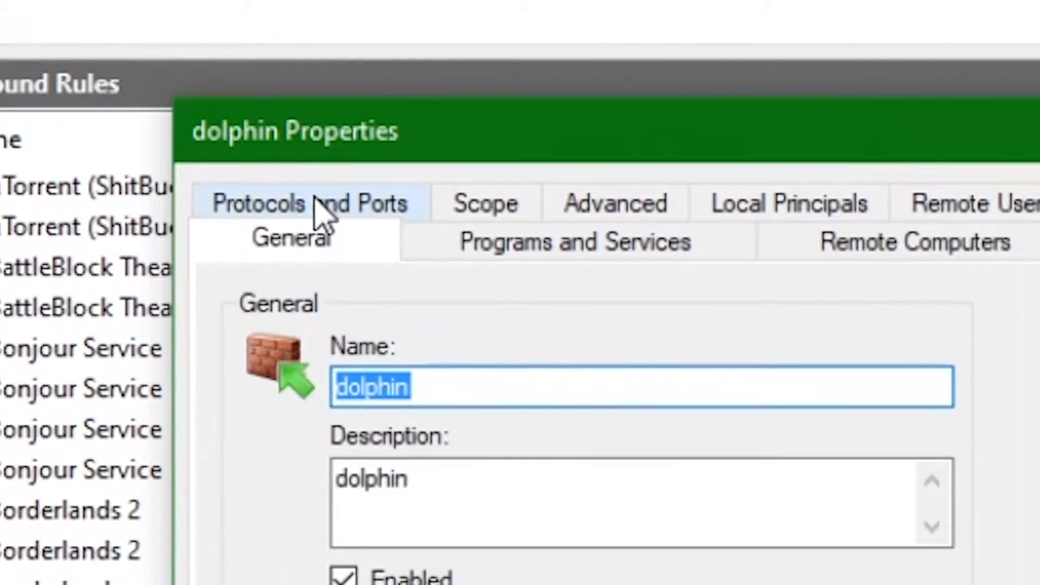
Change the dolphin rule's protocol type from UDP to Any under Protocols and Ports.
left_click(309, 202)
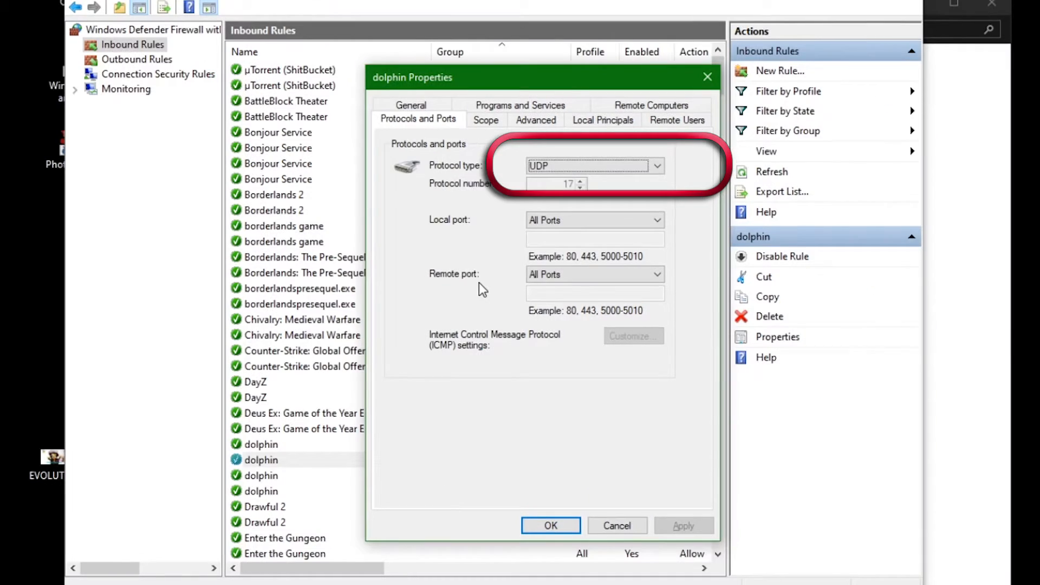
left_click(594, 164)
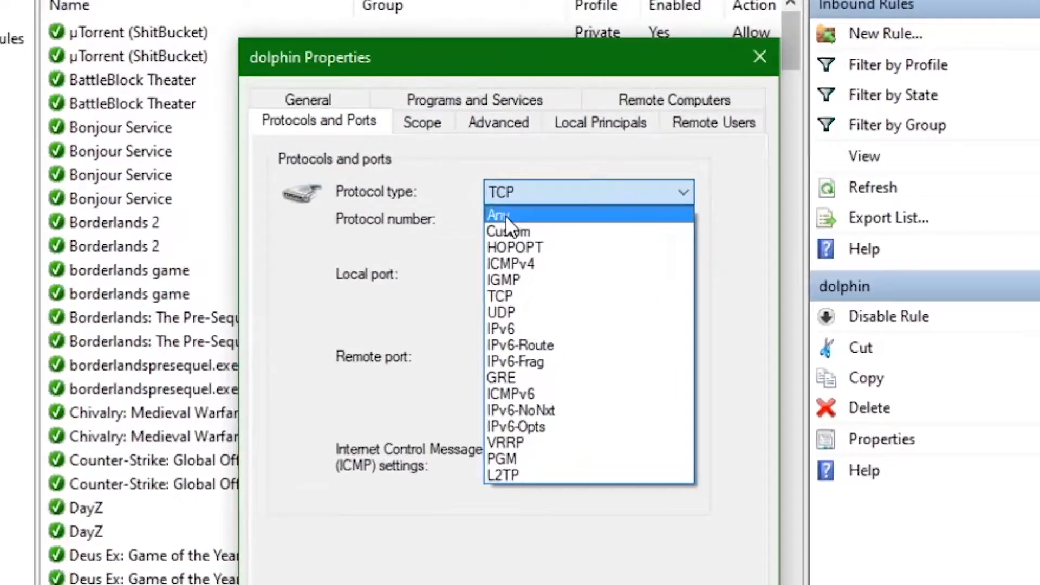
left_click(498, 215)
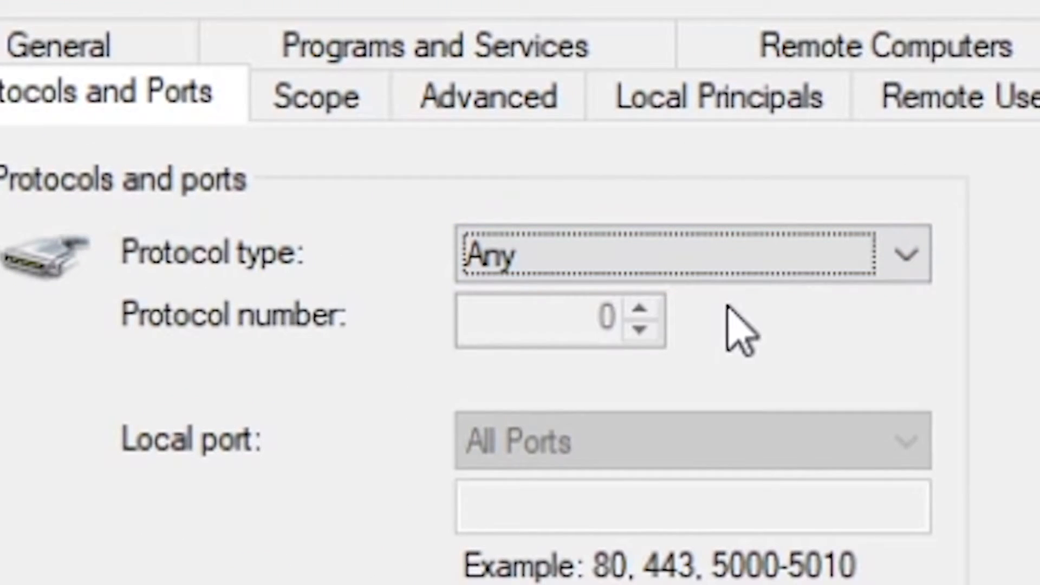
mouse_move(375, 196)
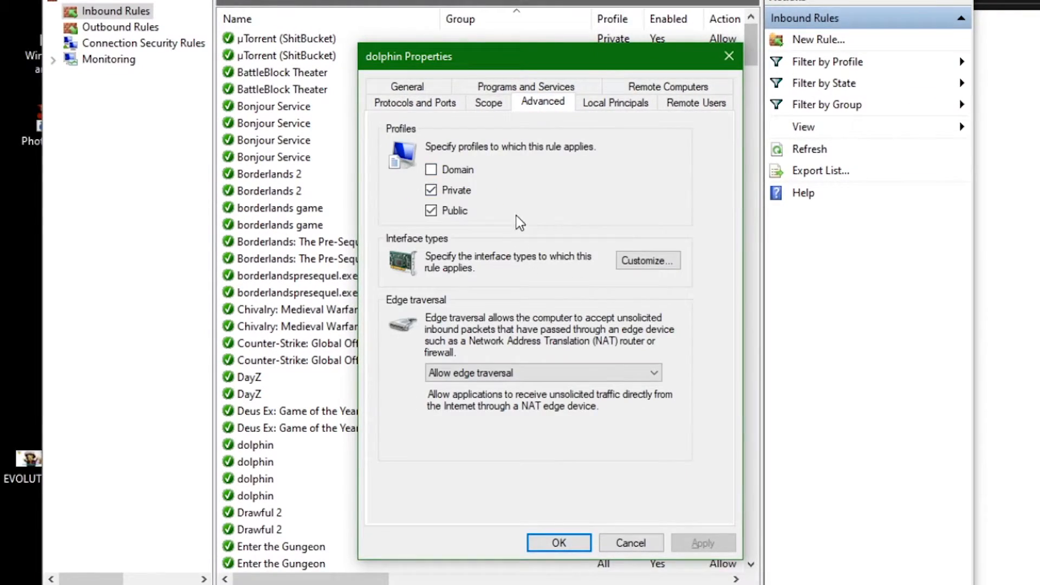
Set the dolphin rule's Edge traversal to Allow edge traversal.
left_click(542, 371)
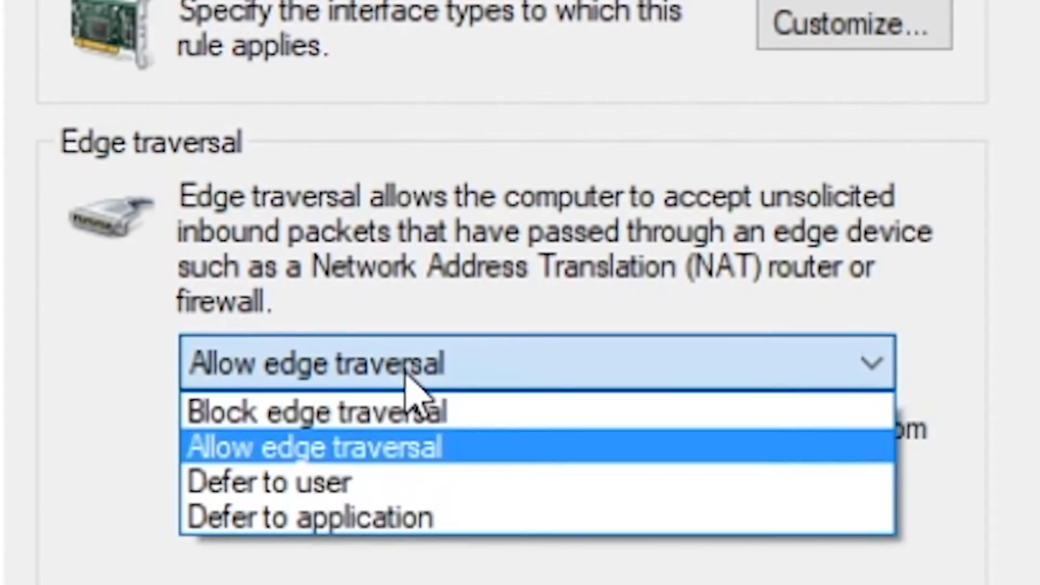
left_click(313, 447)
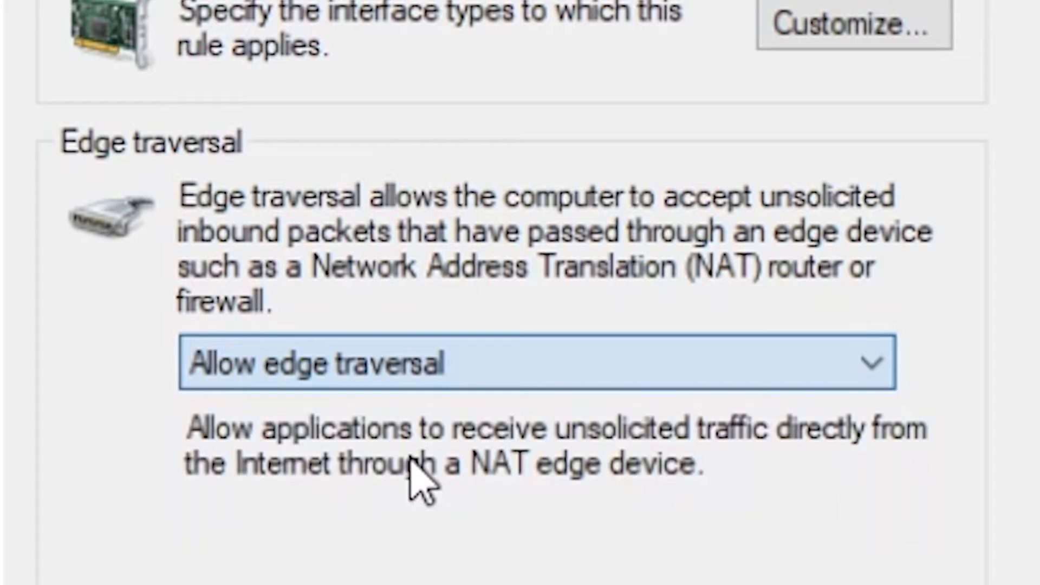